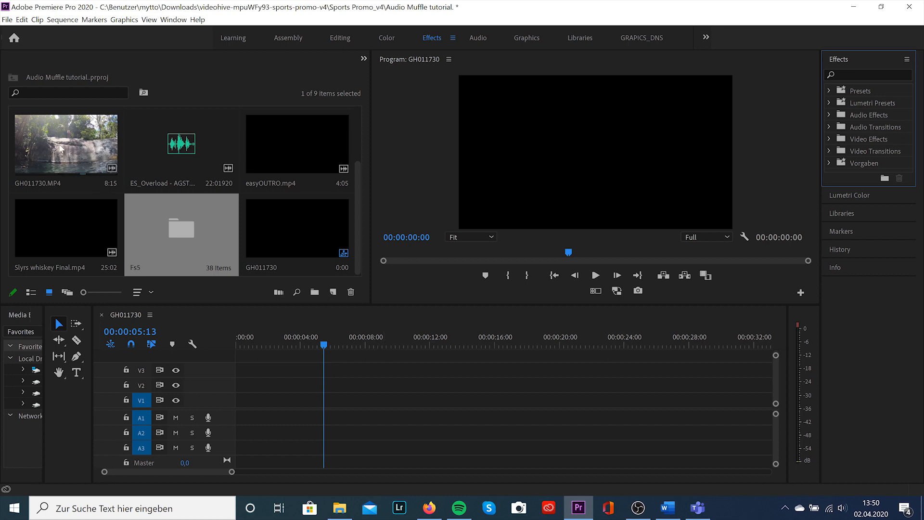
Open the GH011730 sequence from the Project panel into the Timeline.
{"action": "double_click", "coordinate": [66, 142]}
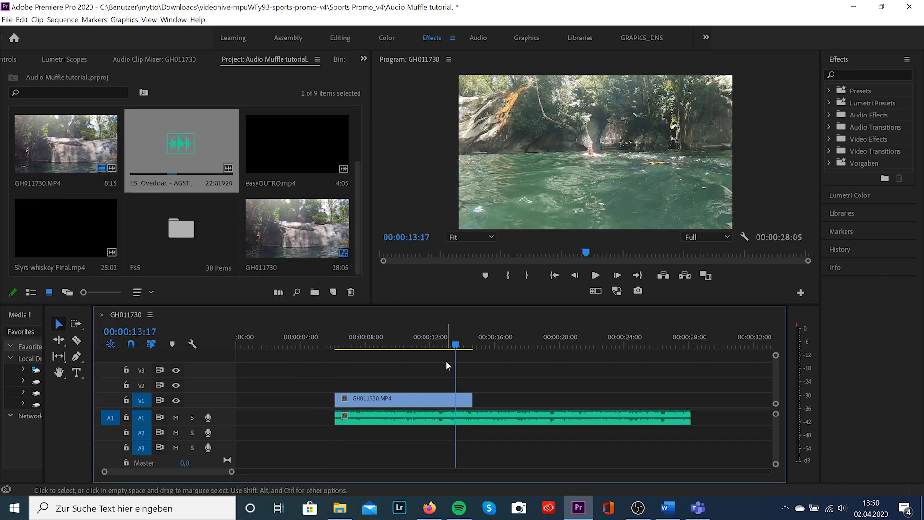
Filter the Effects list with 'low' to reveal Lowpass and select the song clip on A1.
{"action": "left_click", "coordinate": [868, 75]}
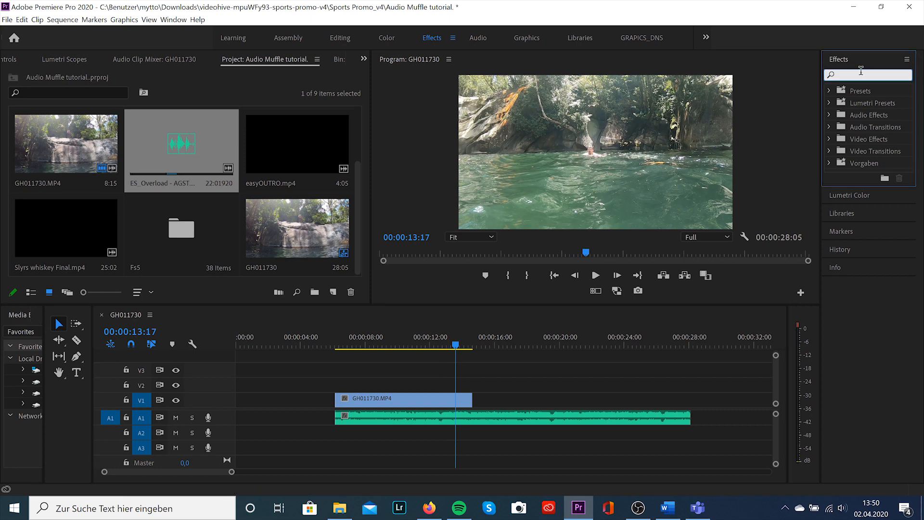
{"action": "type", "text": "low"}
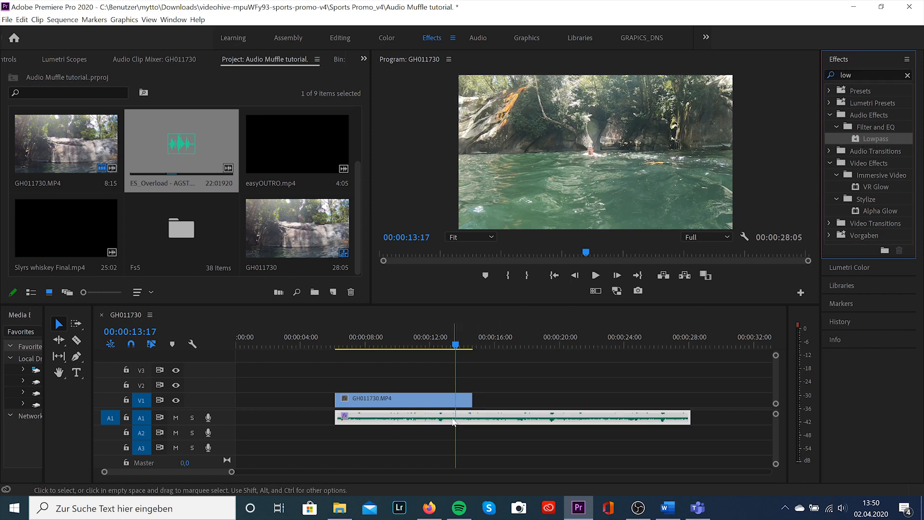
{"action": "left_click", "coordinate": [363, 59]}
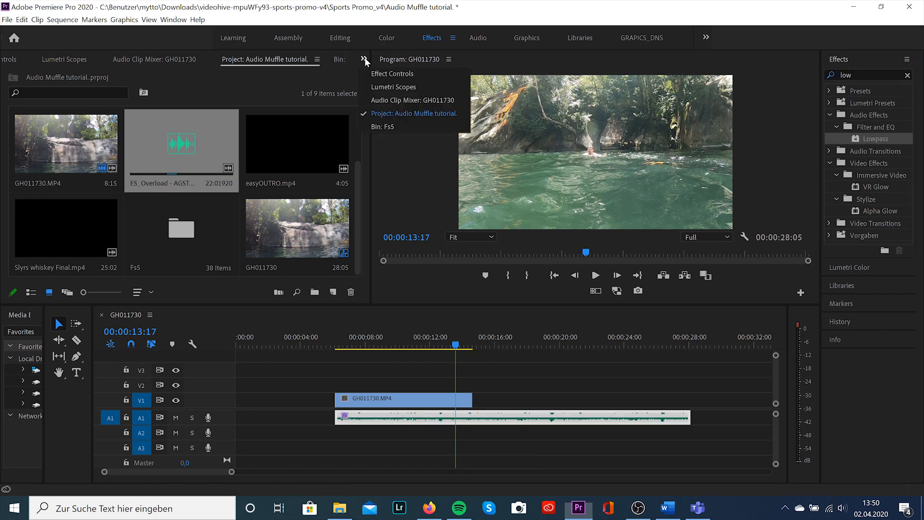
Start animating the Lowpass Cutoff on the song clip with a first keyframe at 20000 Hz.
{"action": "left_click", "coordinate": [392, 73]}
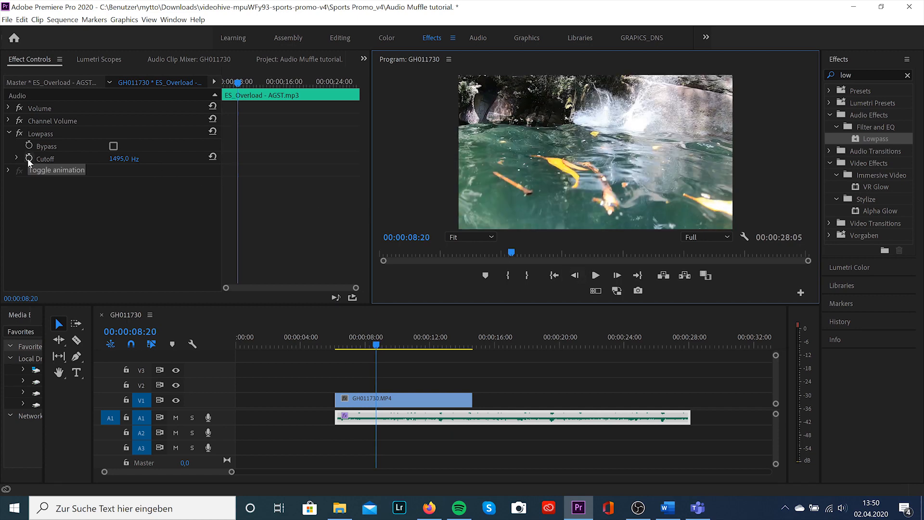
{"action": "left_click", "coordinate": [29, 159]}
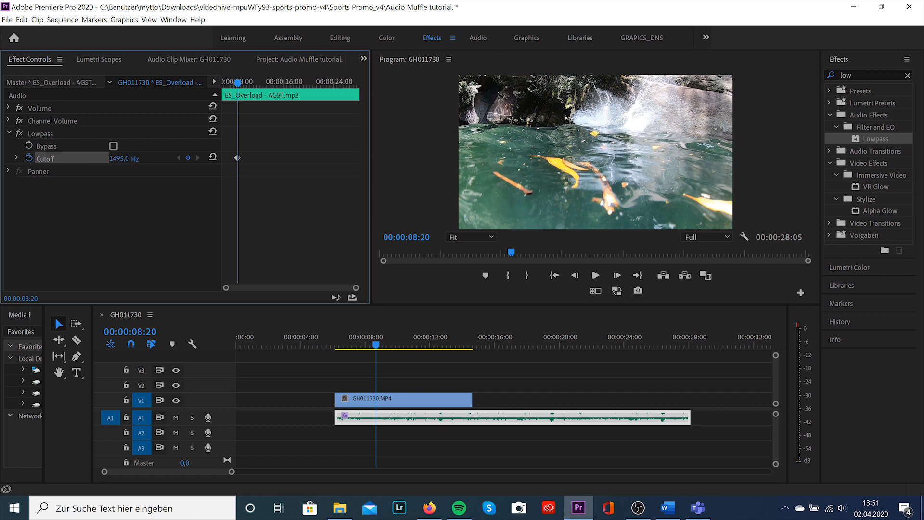
{"action": "type", "text": "200"}
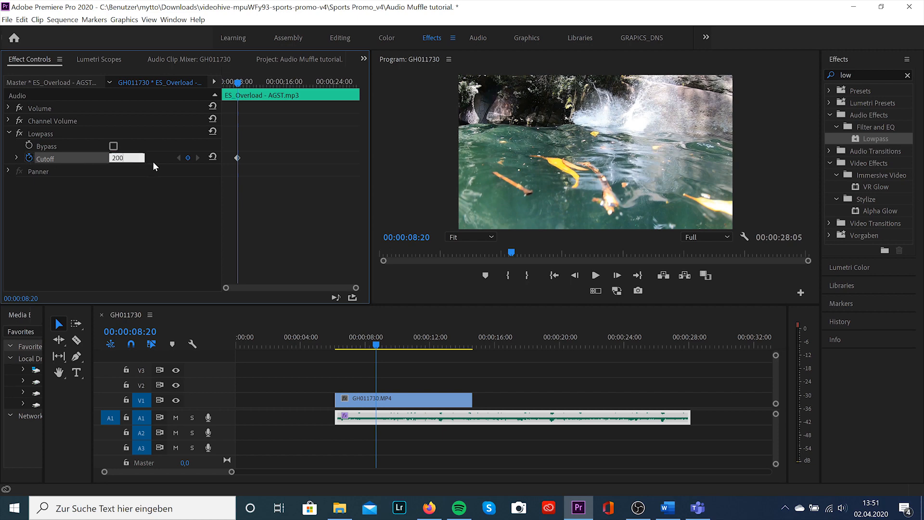
{"action": "type", "text": "20000,0 Hz"}
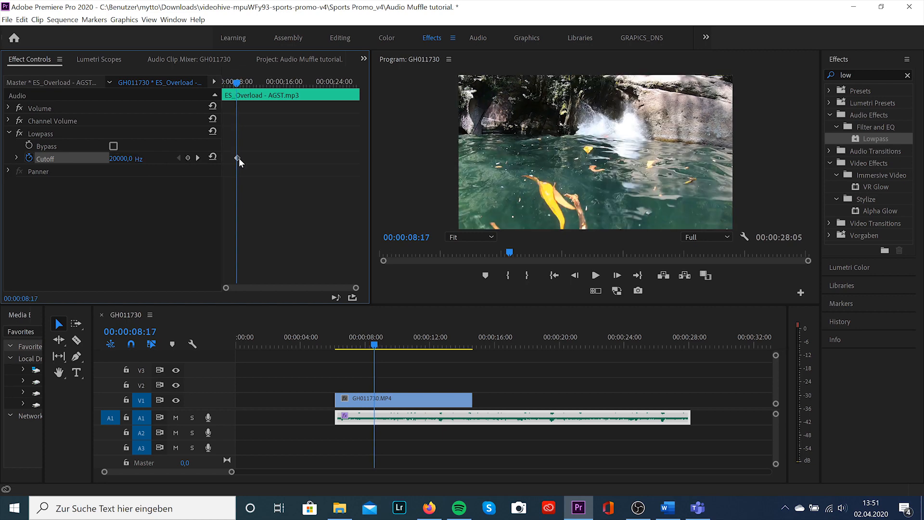
Add a second Cutoff keyframe at 400 Hz where the camera goes underwater.
{"action": "left_click", "coordinate": [594, 274]}
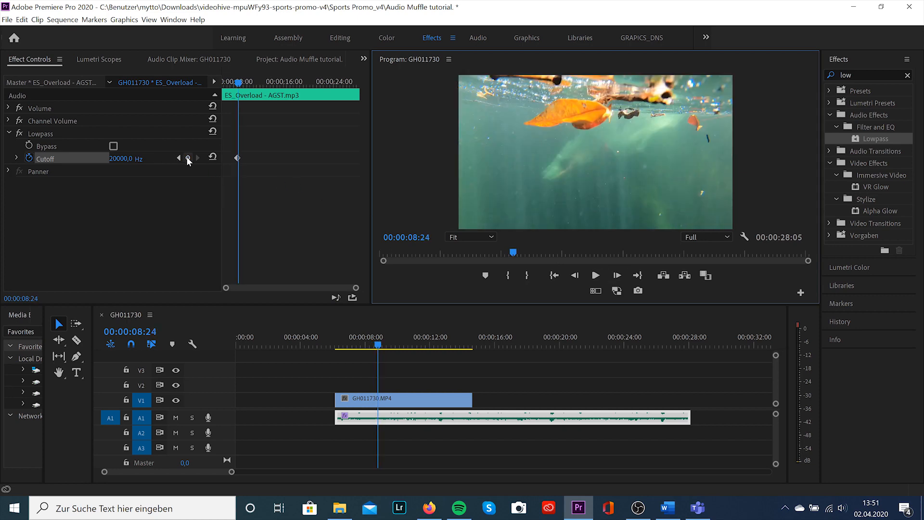
{"action": "left_click", "coordinate": [127, 158]}
{"action": "type", "text": "400"}
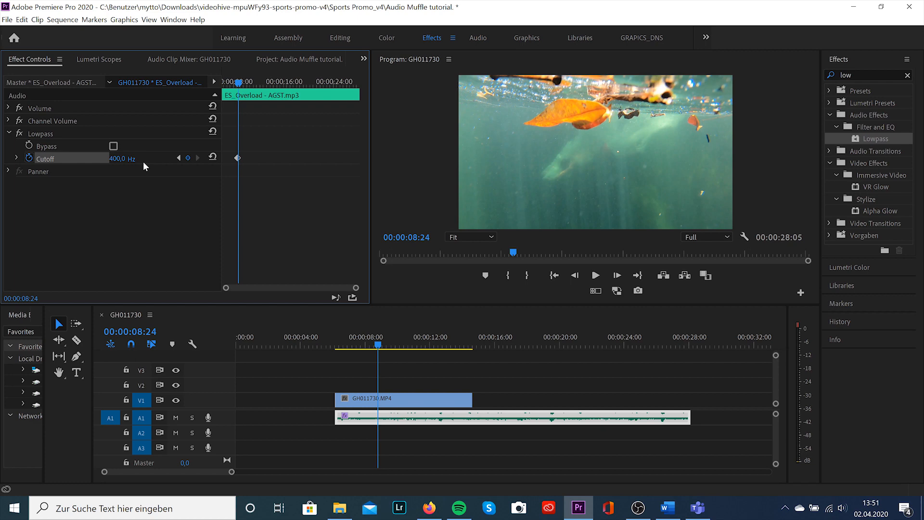
{"action": "mouse_move", "coordinate": [393, 192]}
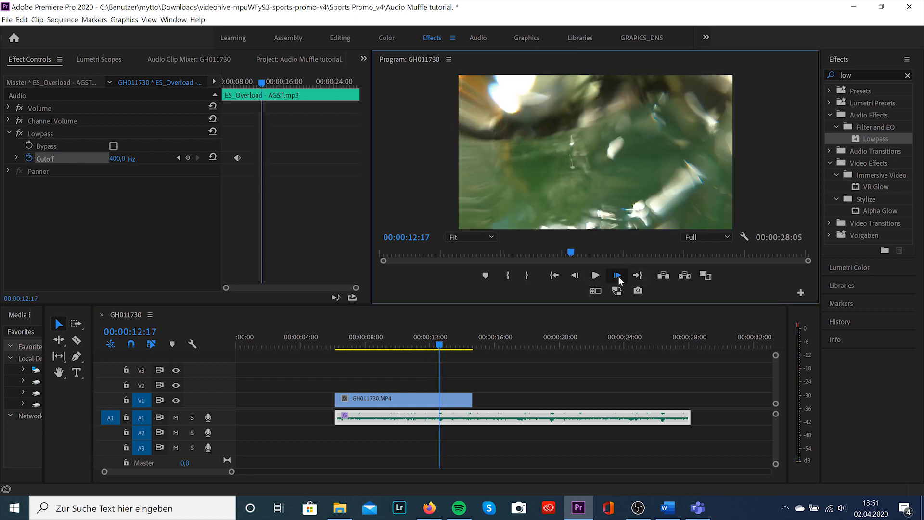
Keyframe Cutoff at 400 Hz at the surfacing moment and back to 20000 Hz a few frames later.
{"action": "left_click", "coordinate": [574, 275]}
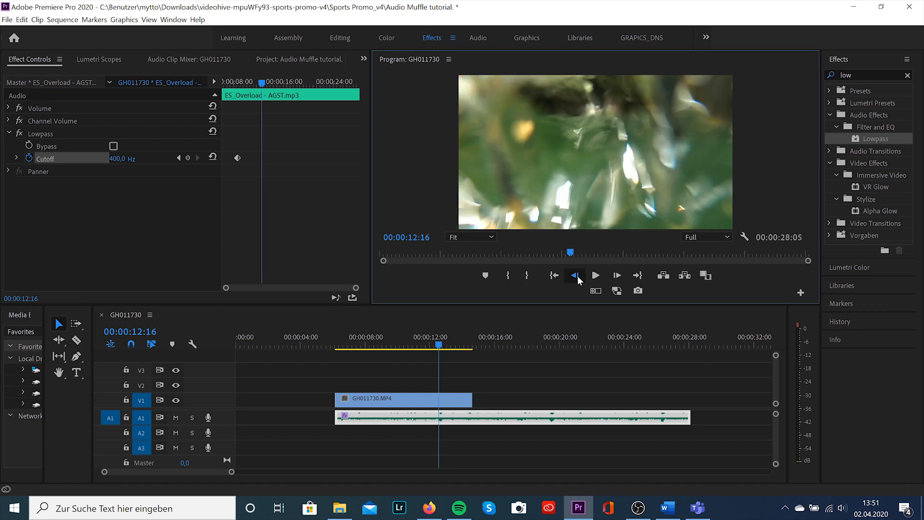
{"action": "left_click", "coordinate": [575, 274]}
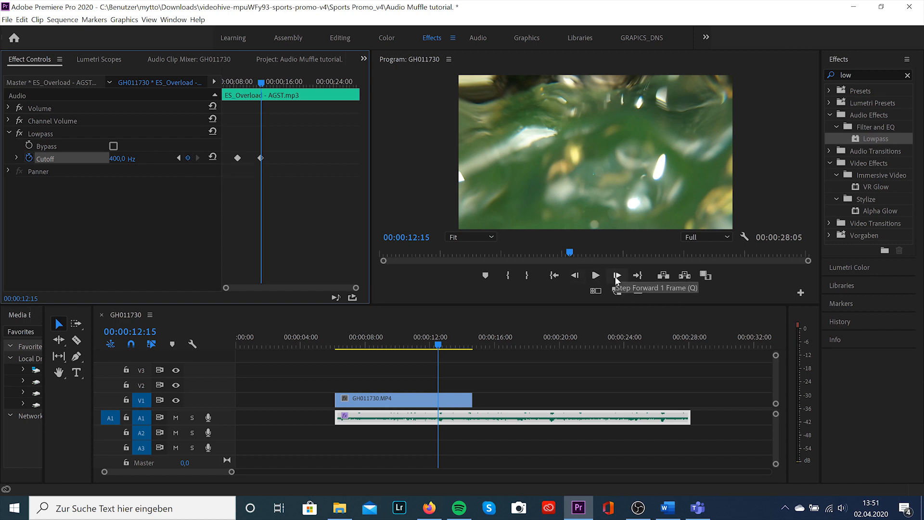
{"action": "left_click", "coordinate": [617, 275]}
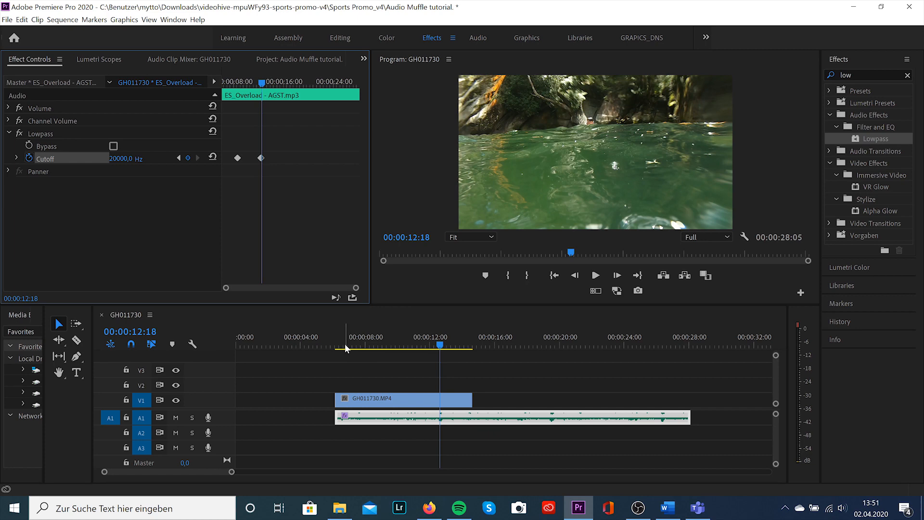
{"action": "left_click", "coordinate": [595, 275]}
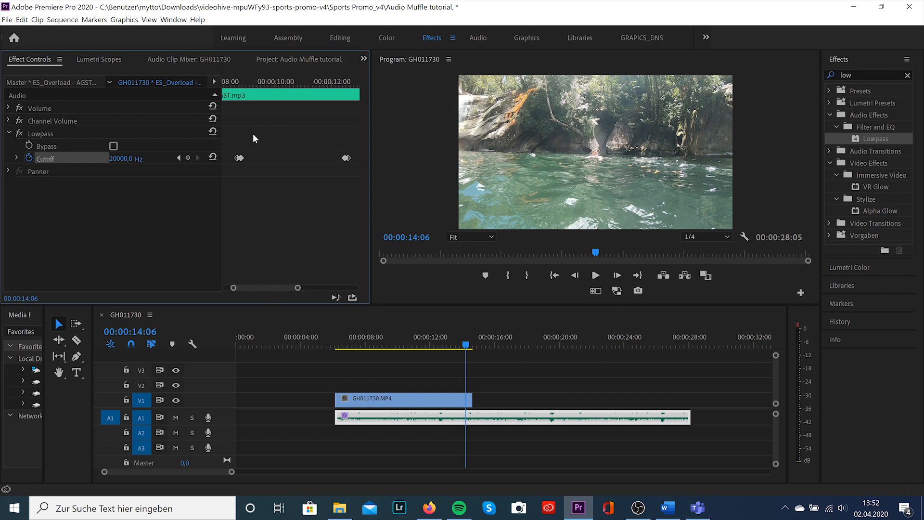
Apply Ease In/Ease Out to the Cutoff keyframes and preview from before the dive.
{"action": "right_click", "coordinate": [239, 158]}
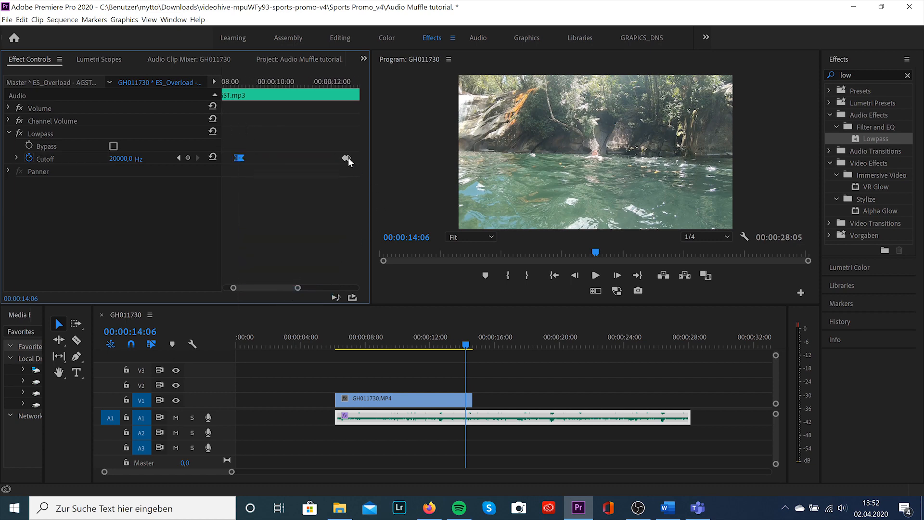
{"action": "right_click", "coordinate": [346, 161]}
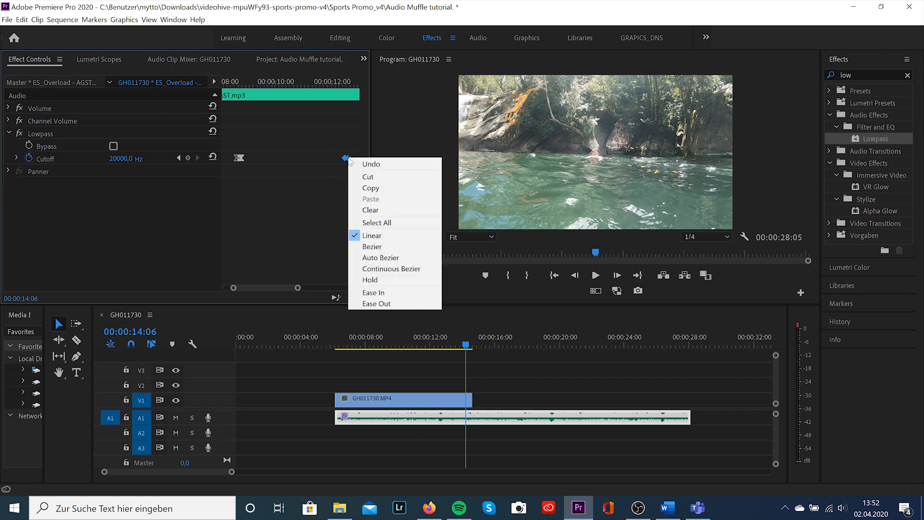
{"action": "left_click", "coordinate": [235, 148]}
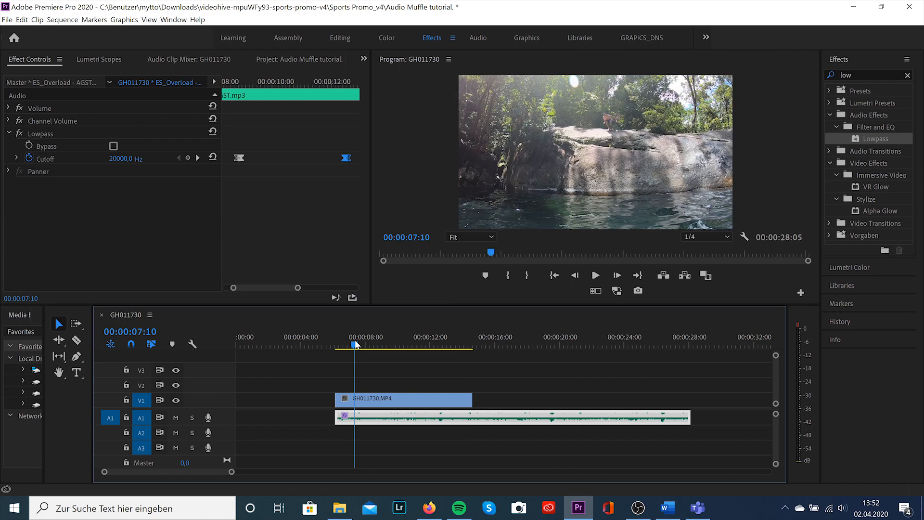
{"action": "left_click", "coordinate": [595, 276]}
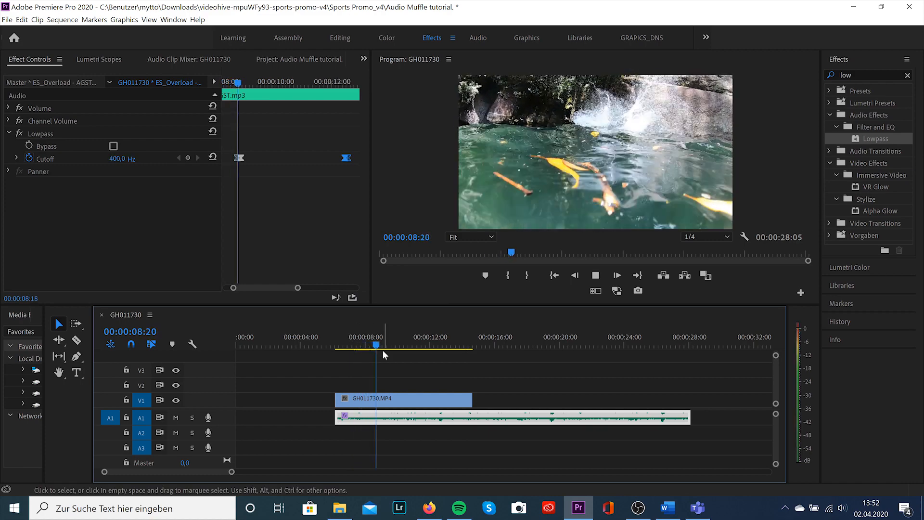